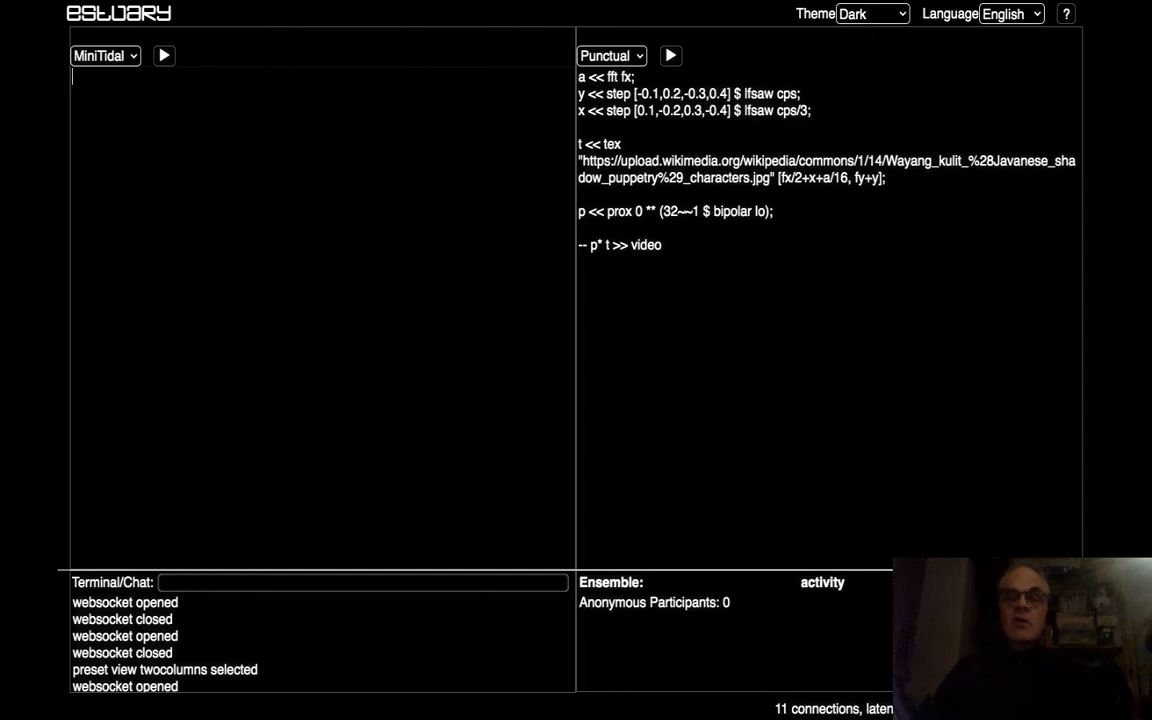
{"action": "mouse_move", "coordinate": [687, 255]}
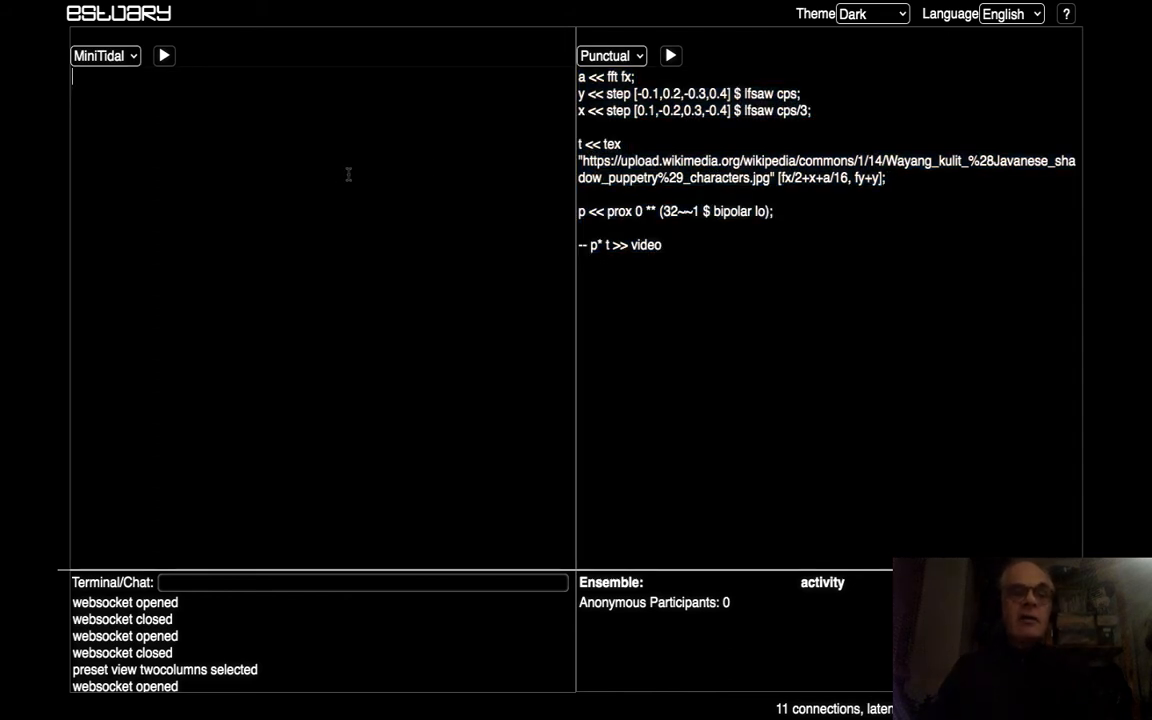
- Type a MiniTidal stack containing s "gong:6" # up (-12)
{"action": "type", "text": "stacl"}
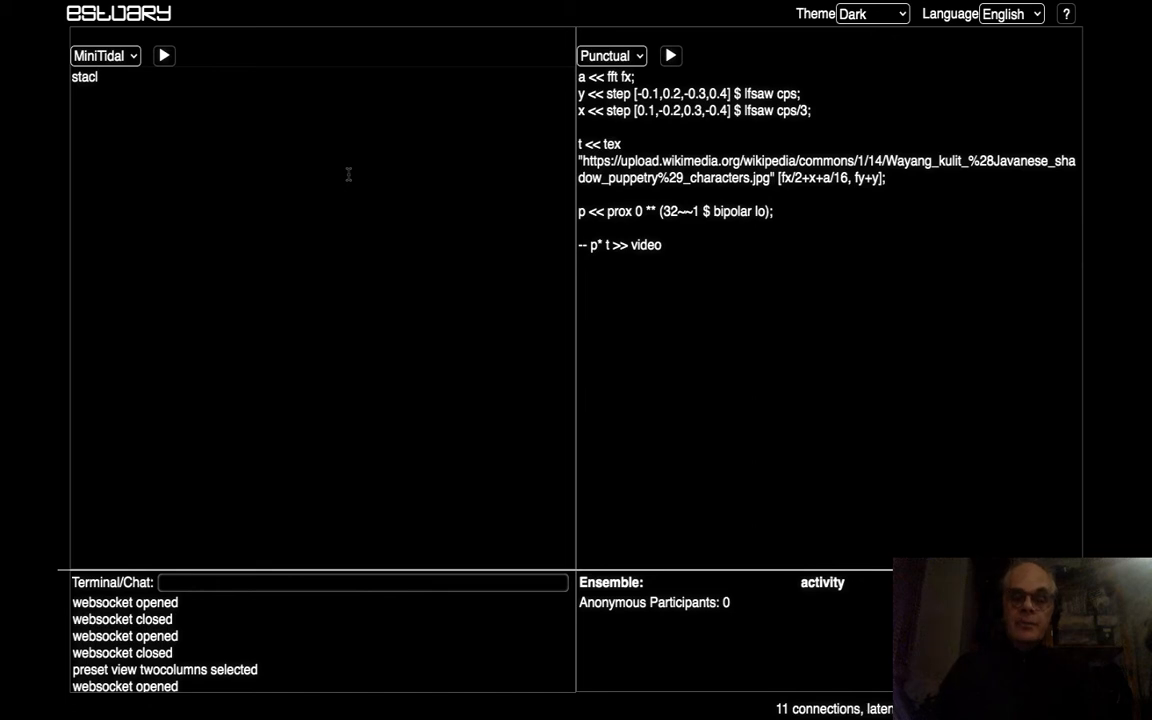
{"action": "key", "text": "Backspace"}
{"action": "type", "text": "k["}
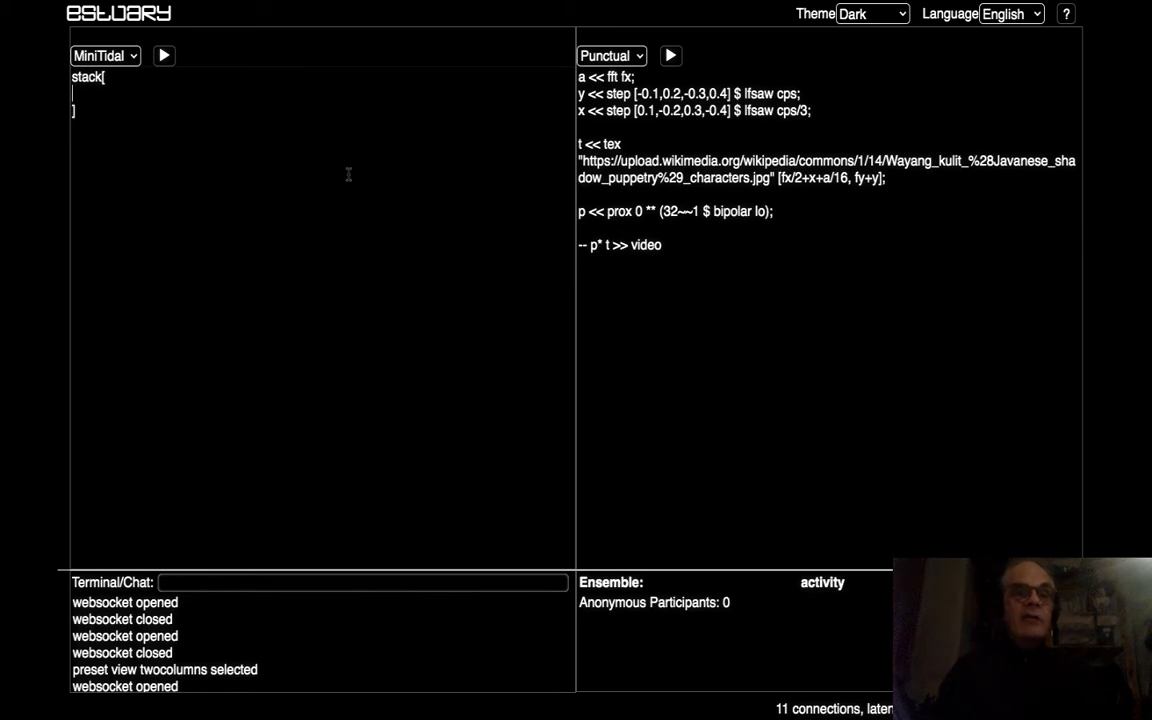
{"action": "type", "text": "s \""}
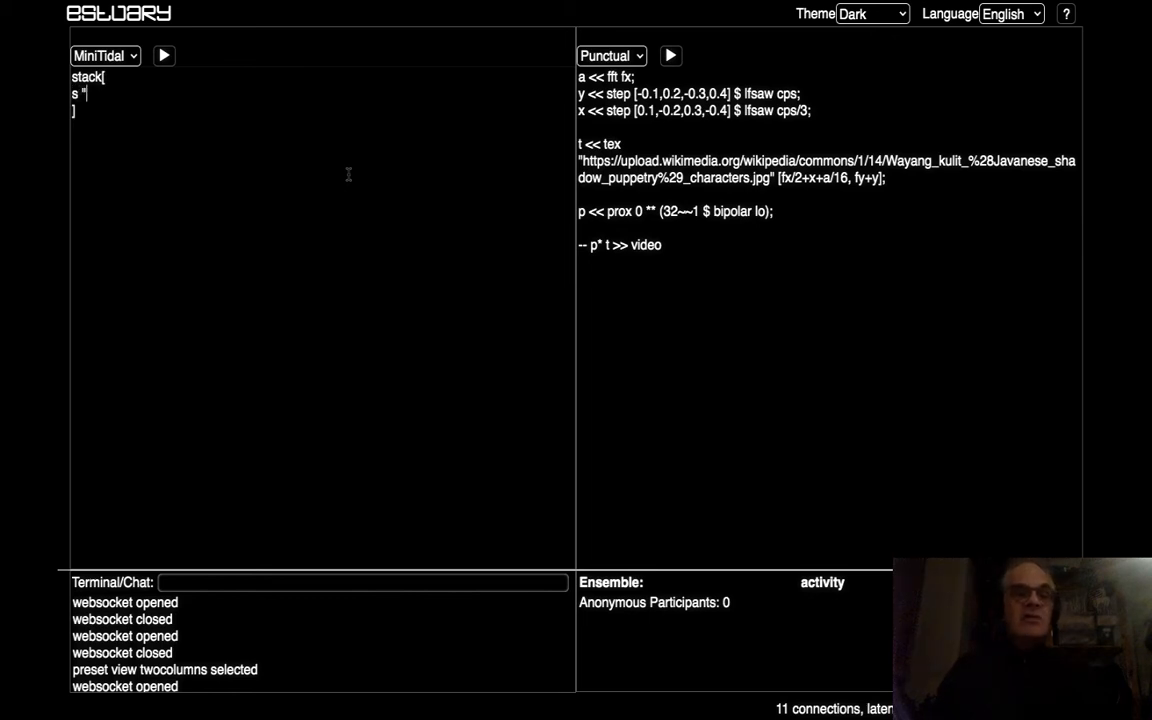
{"action": "type", "text": "gong:6"}
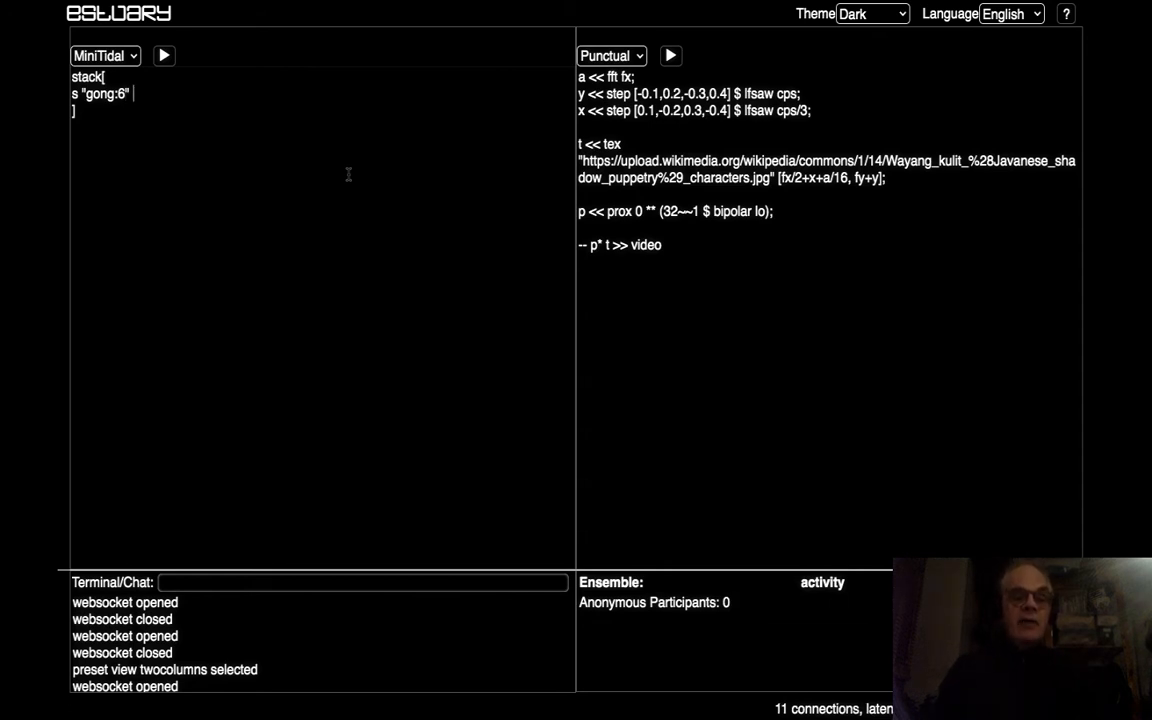
{"action": "type", "text": "# up"}
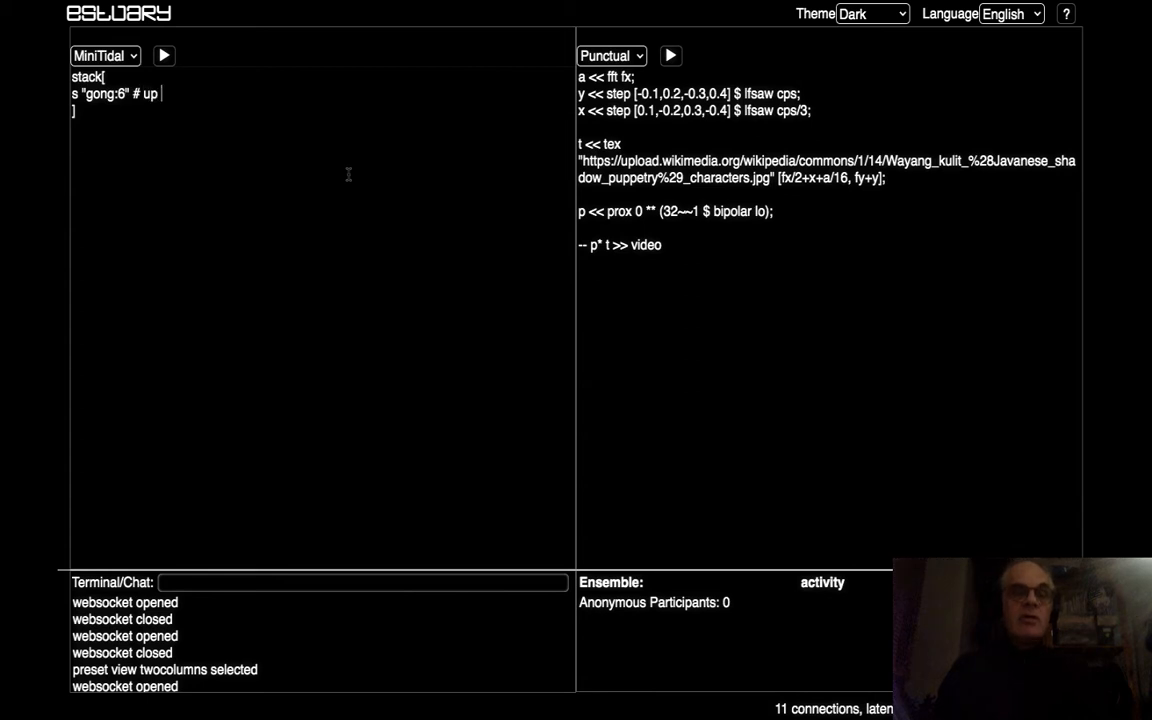
{"action": "type", "text": "(1)"}
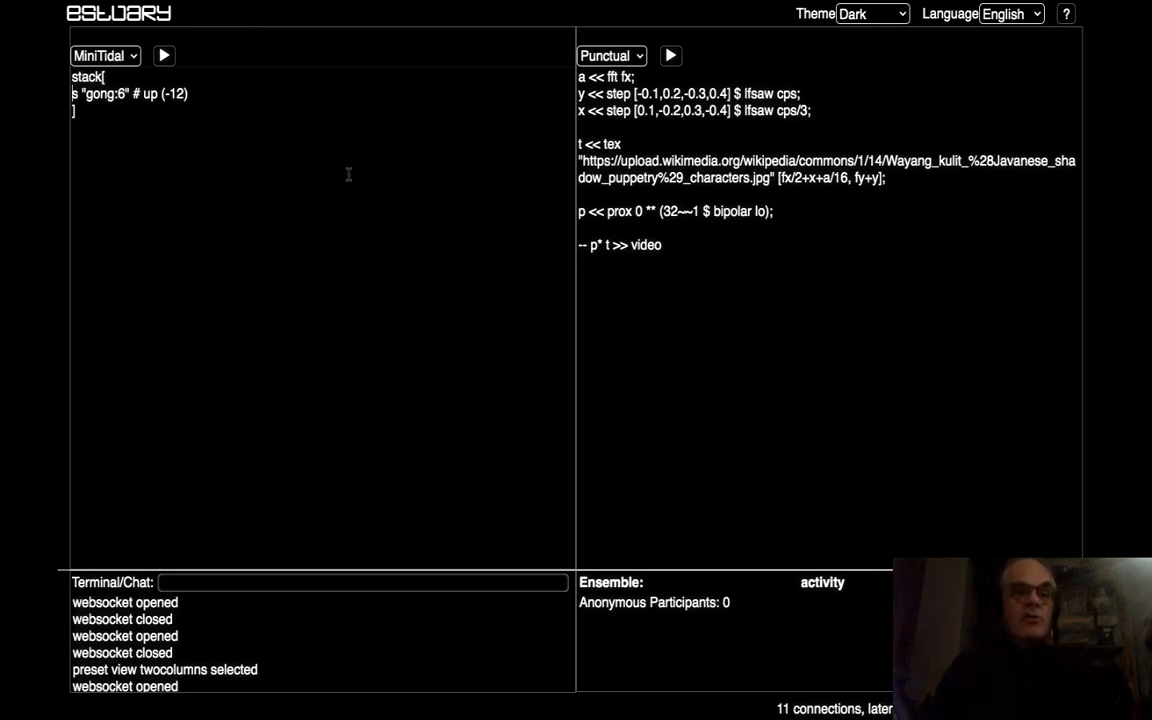
- Prefix the gong line with slow 4 $ and start a second s " line
{"action": "type", "text": "slow"}
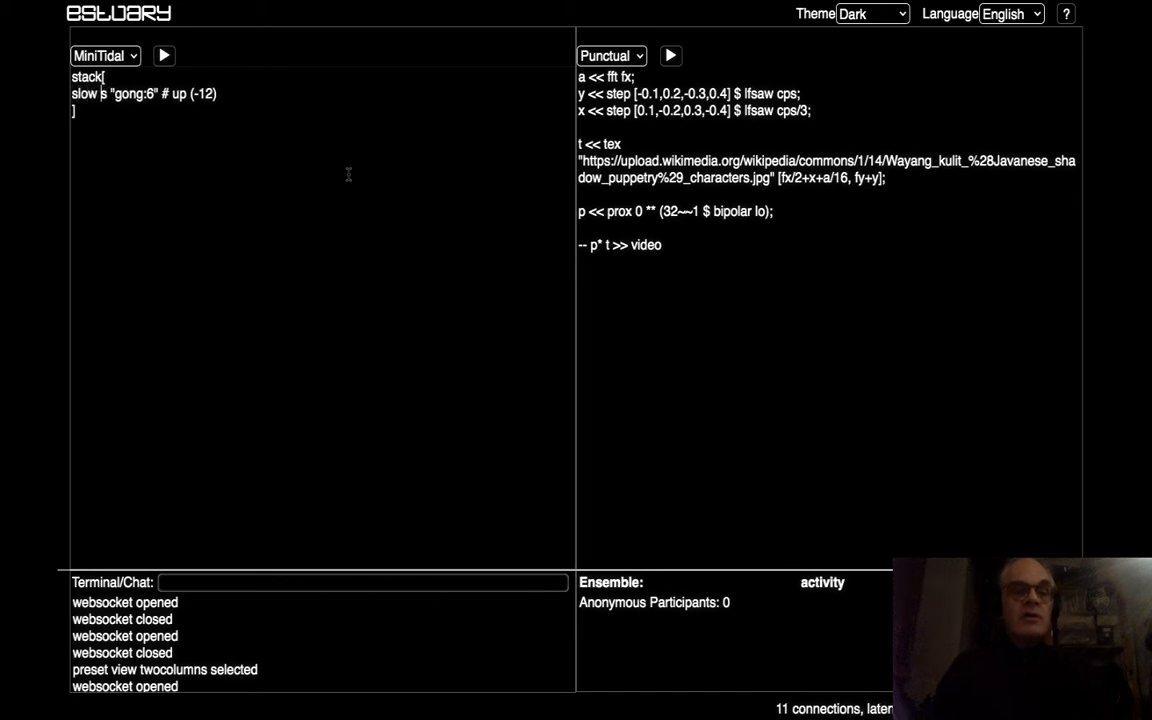
{"action": "type", "text": "4 $"}
{"action": "type", "text": ", s \""}
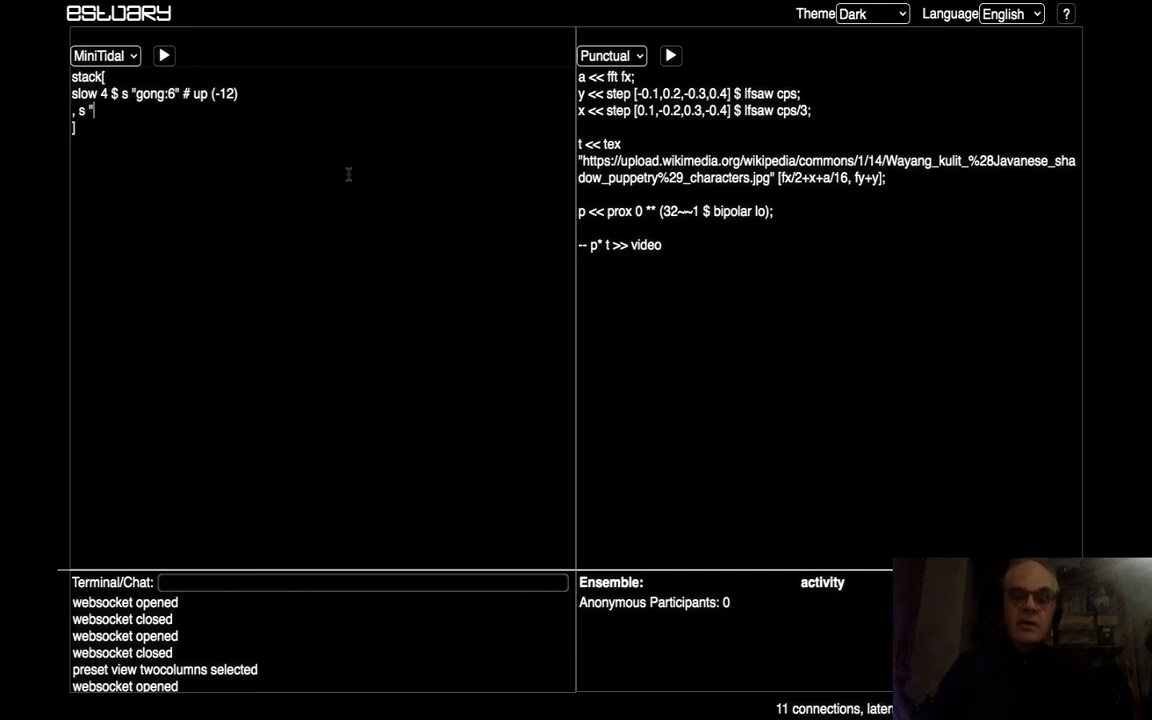
- Add the line , n "<6 3 2 3>" # s "slenthem" and begin , s "d
{"action": "type", "text": "slem"}
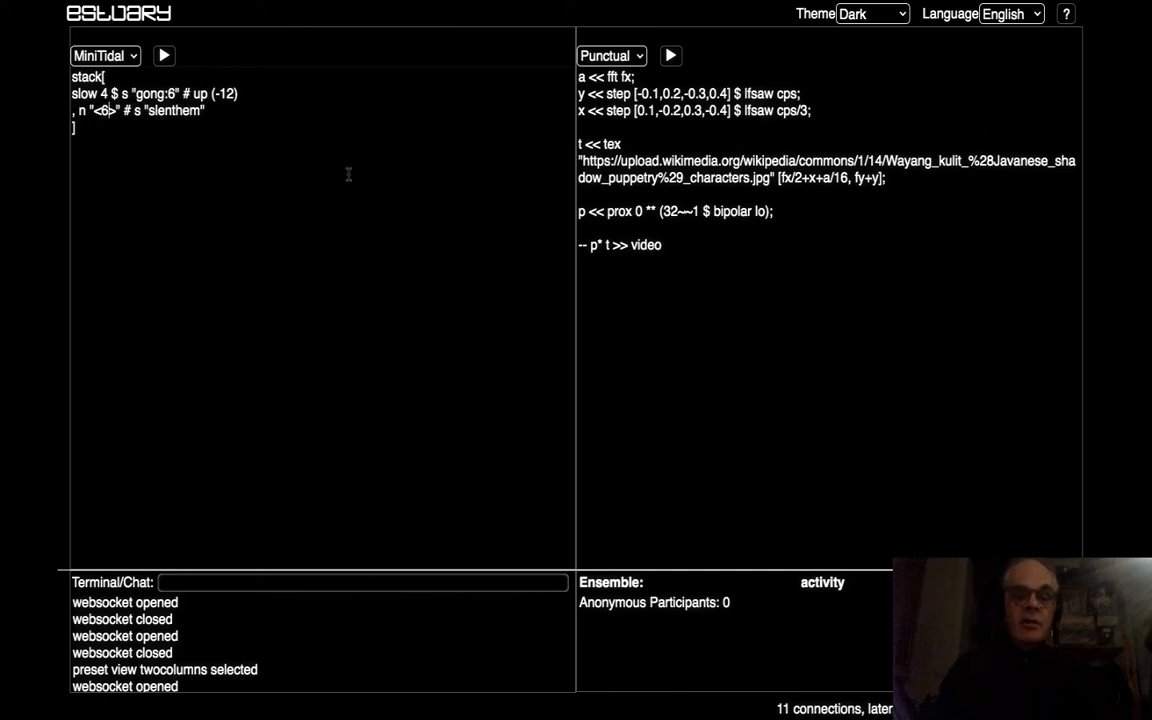
{"action": "type", "text": "323"}
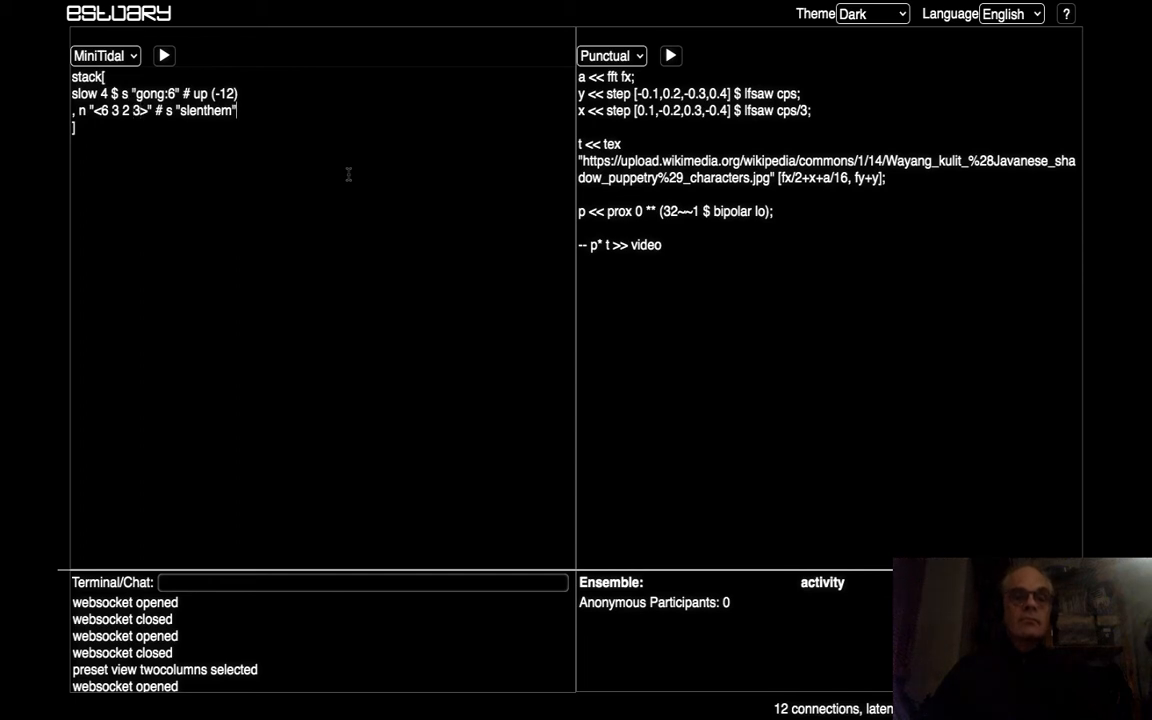
{"action": "type", "text": ", s \"d"}
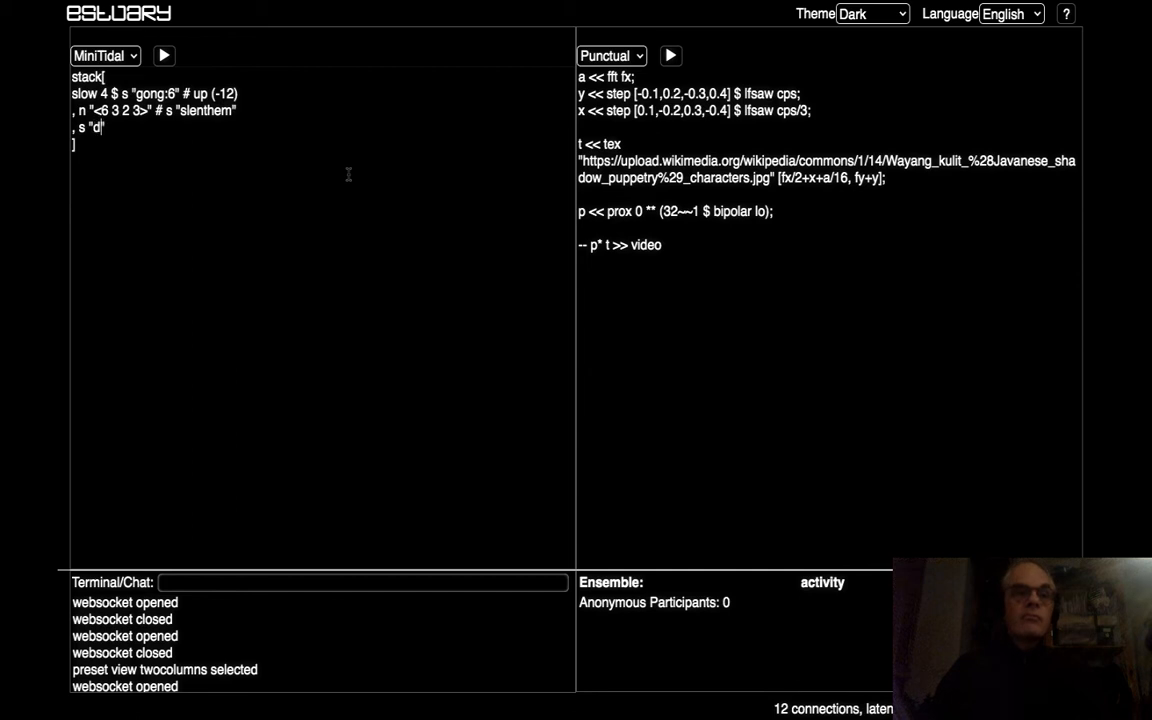
- Write the demung line with note groups [6 2 3 5], [3 2 5 2] and more
{"action": "type", "text": "emung"}
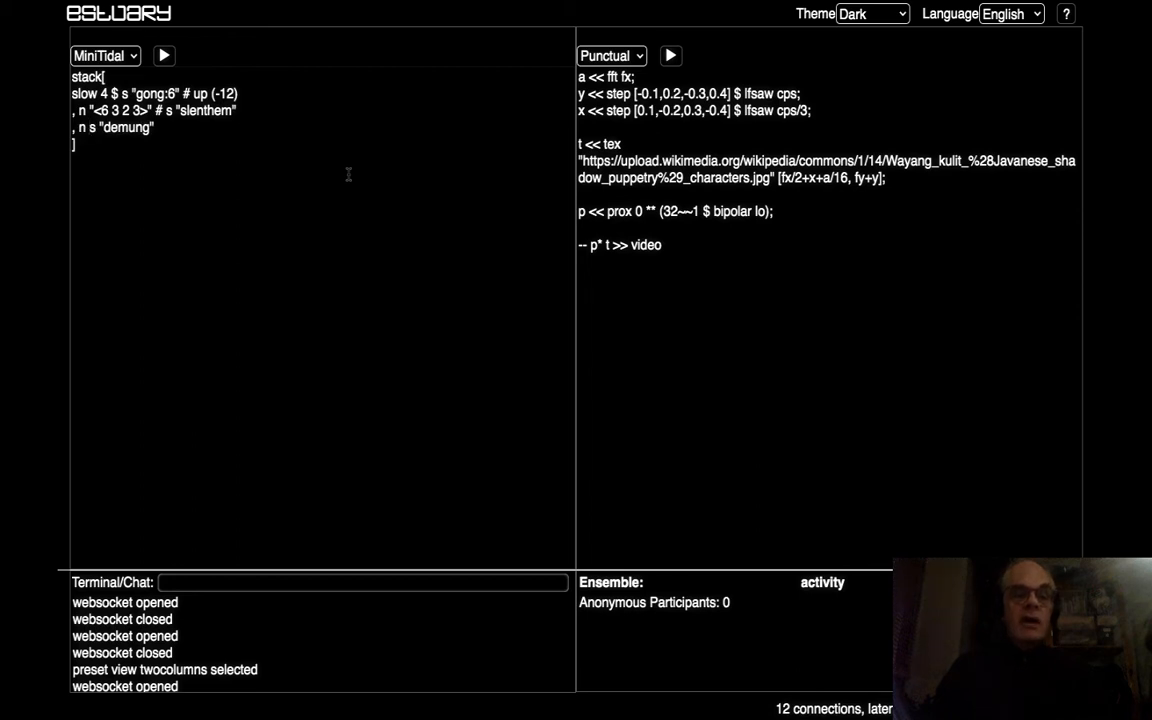
{"action": "type", "text": "#"}
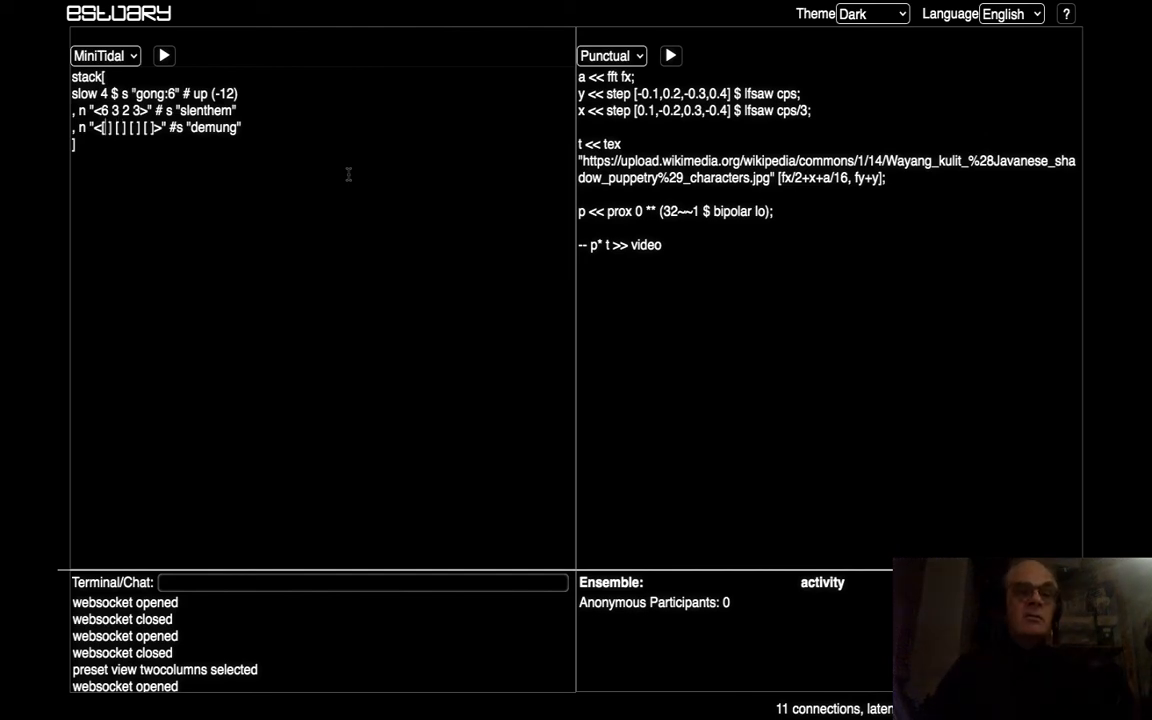
{"action": "type", "text": "6235"}
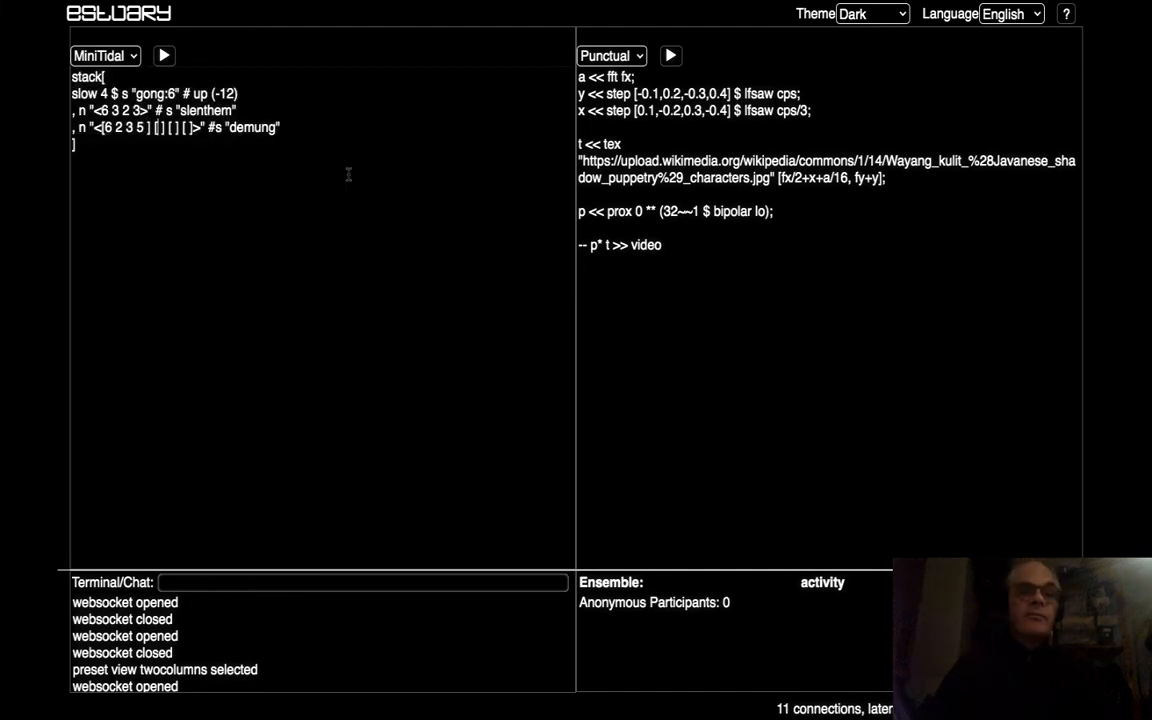
{"action": "type", "text": "32"}
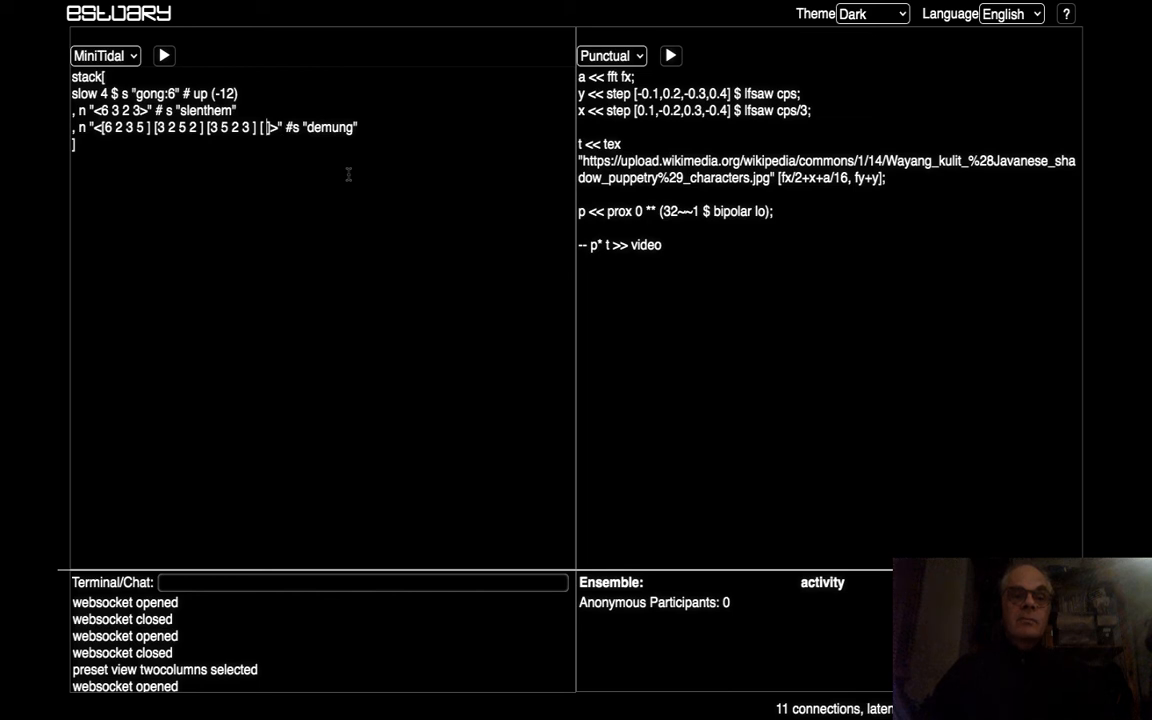
{"action": "type", "text": "5235"}
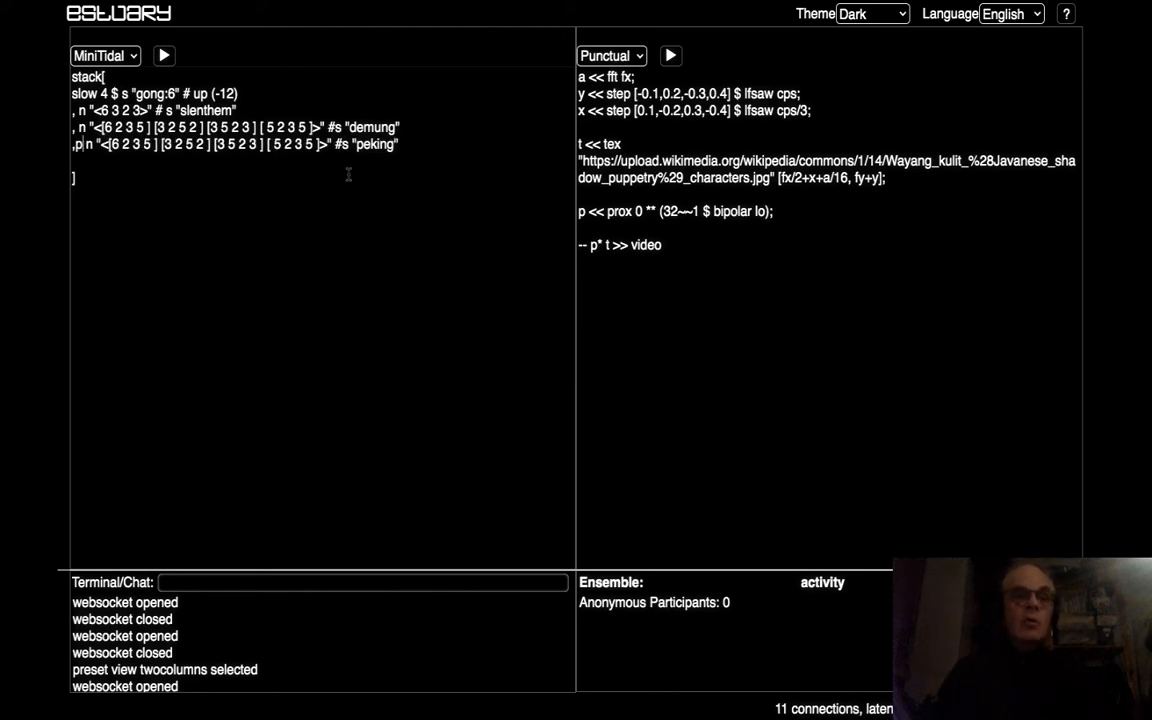
- Wrap the copied melody as ghost $ ply 2 $ n "..." # s "peking"
{"action": "type", "text": "ly 2 $"}
{"action": "left_click", "coordinate": [322, 160]}
{"action": "type", "text": ","}
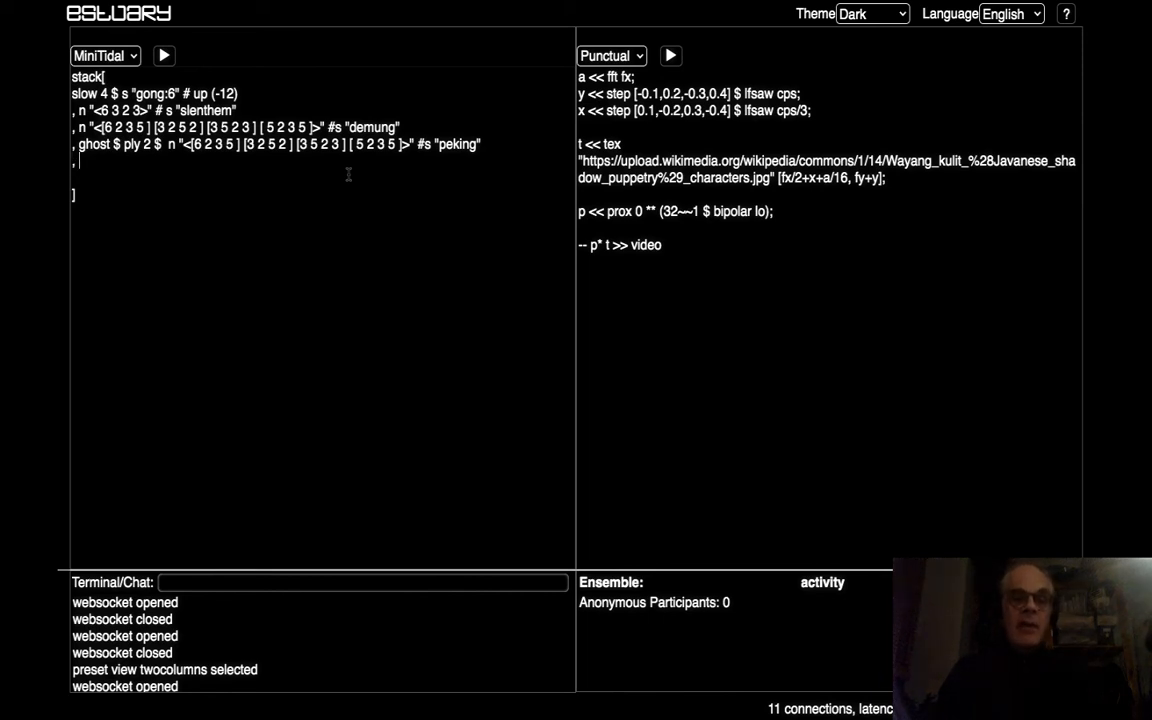
- Add loopFirst $ n (scramble 8 $ run "8 16") # s "kendhang" # gain 1.1
{"action": "type", "text": "n (sc)"}
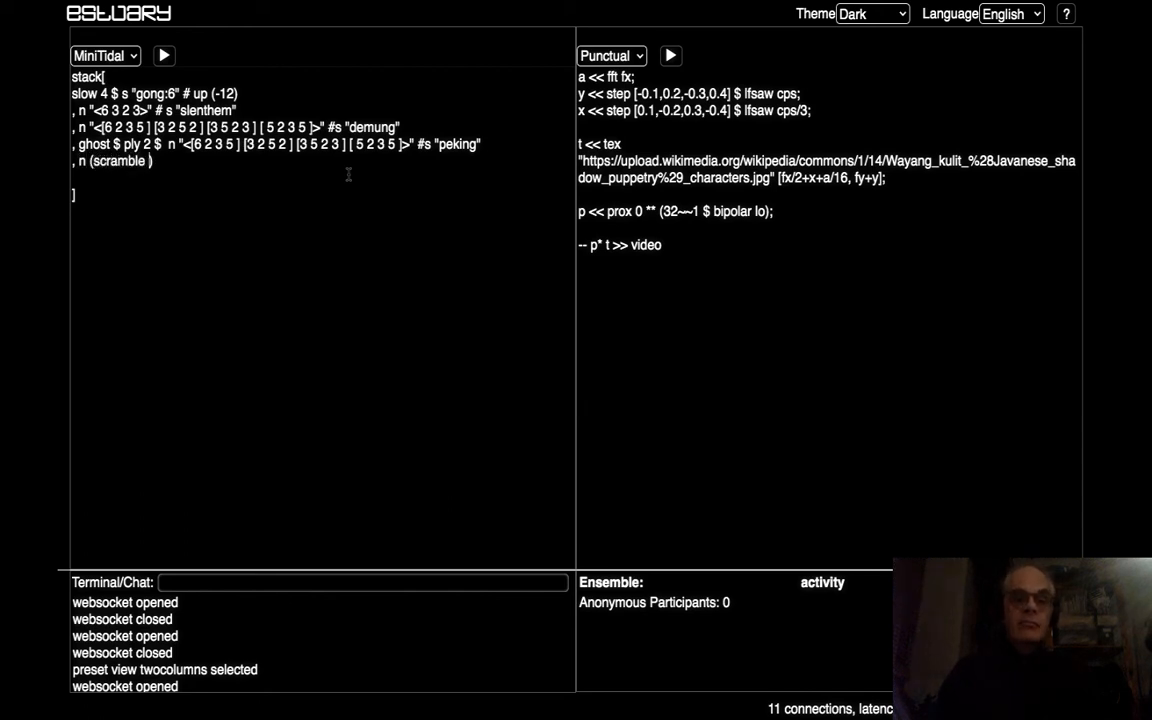
{"action": "type", "text": "8 $ run"}
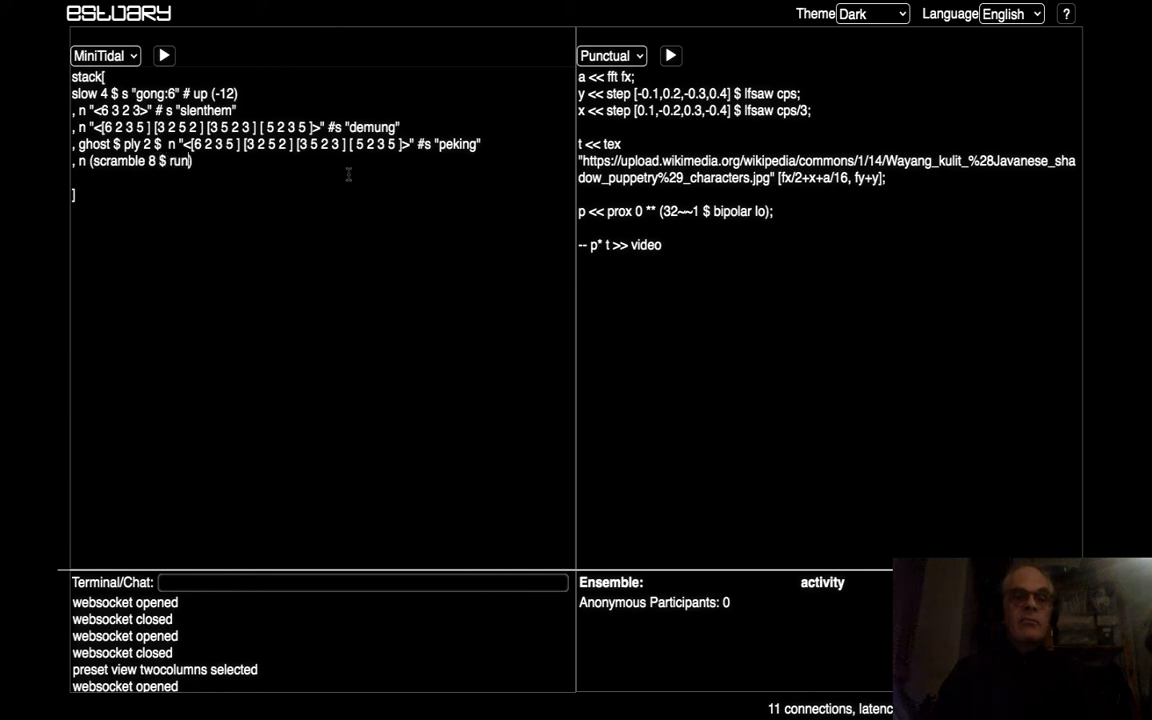
{"action": "type", "text": "8"}
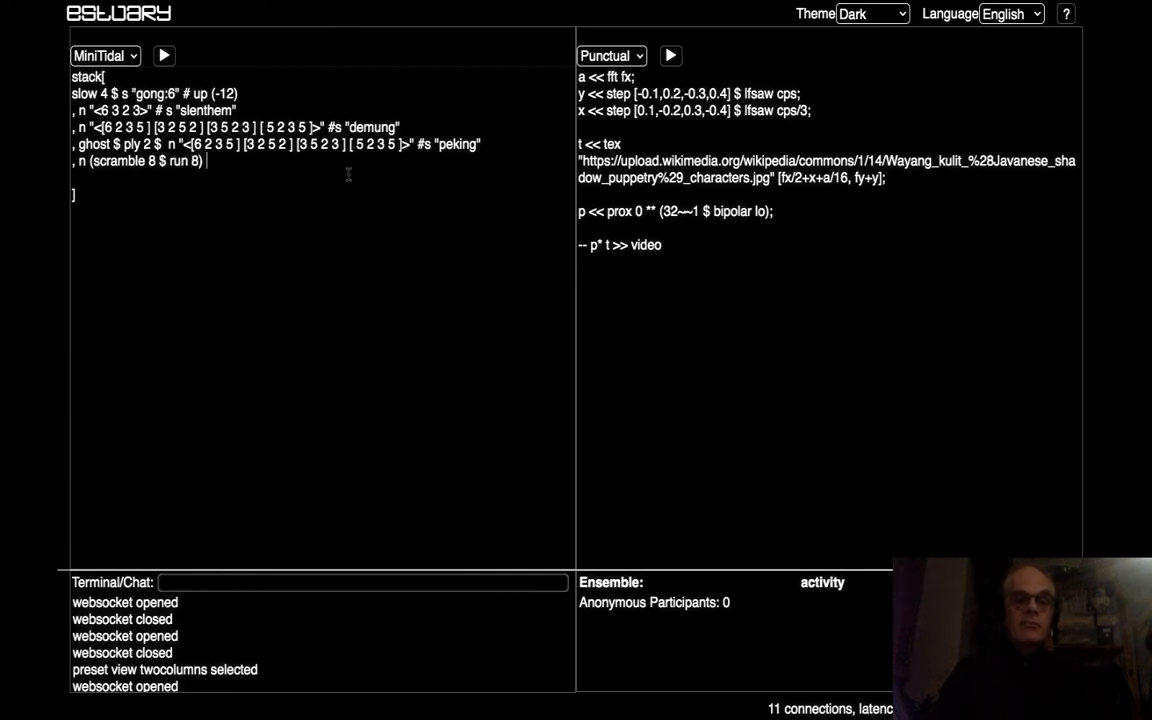
{"action": "type", "text": "# s \"k\""}
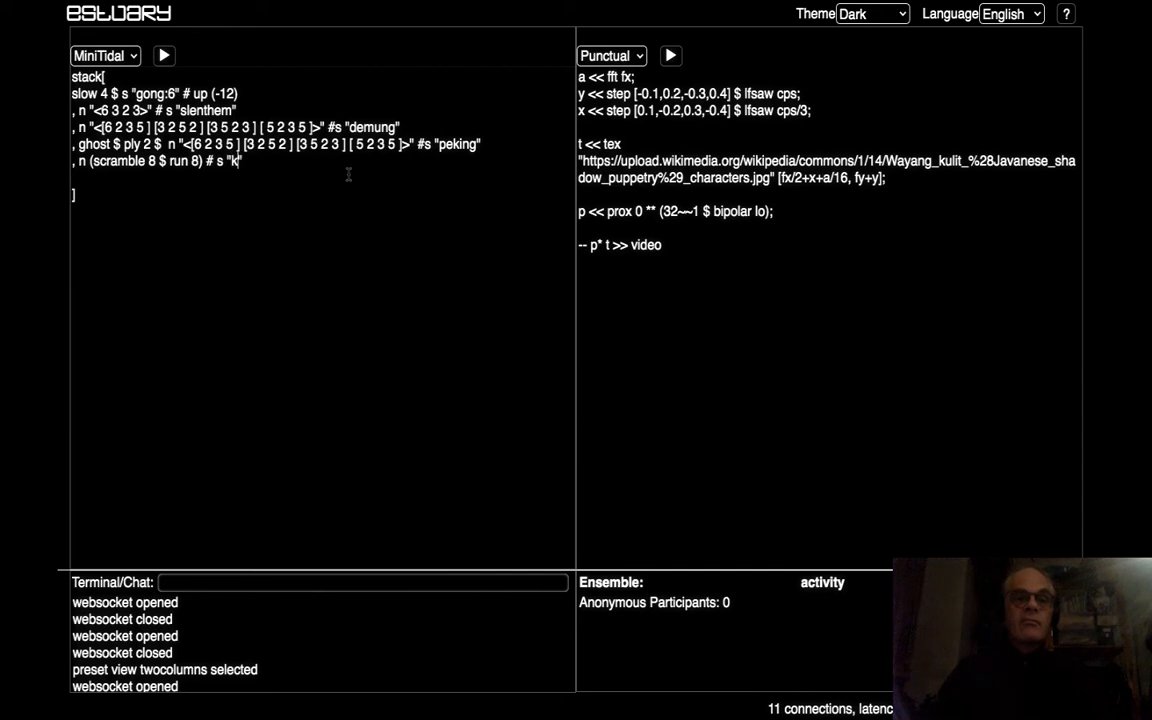
{"action": "type", "text": "endhang"}
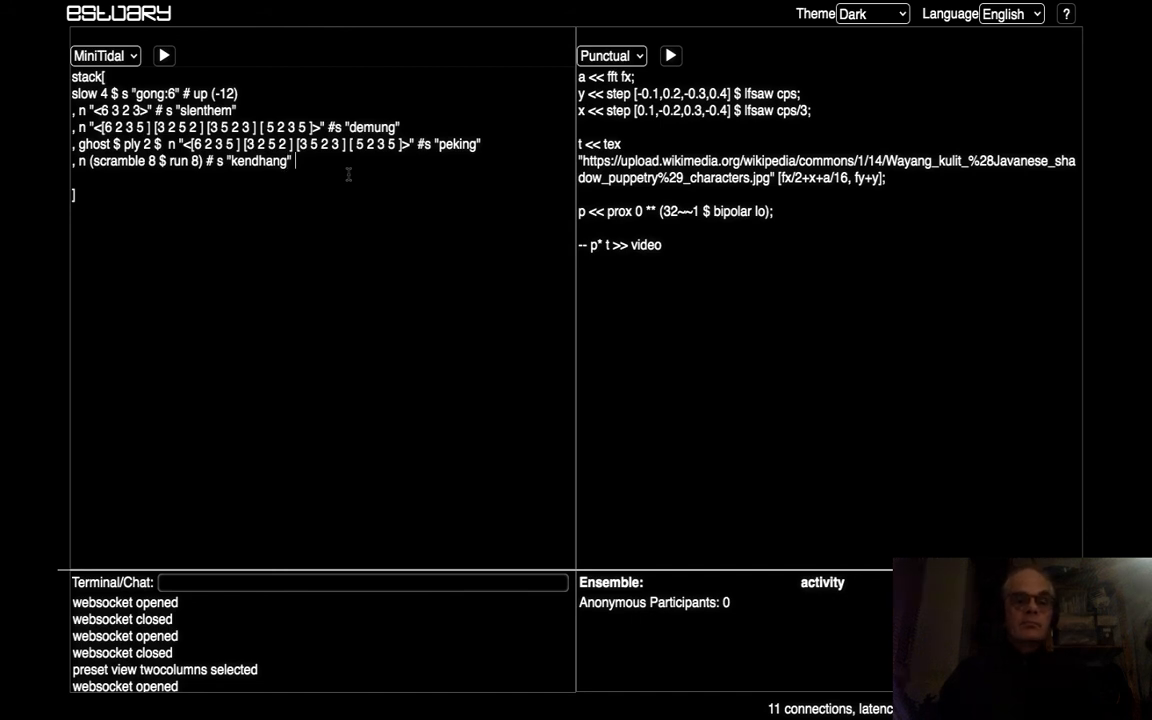
{"action": "type", "text": "# gain 1.1"}
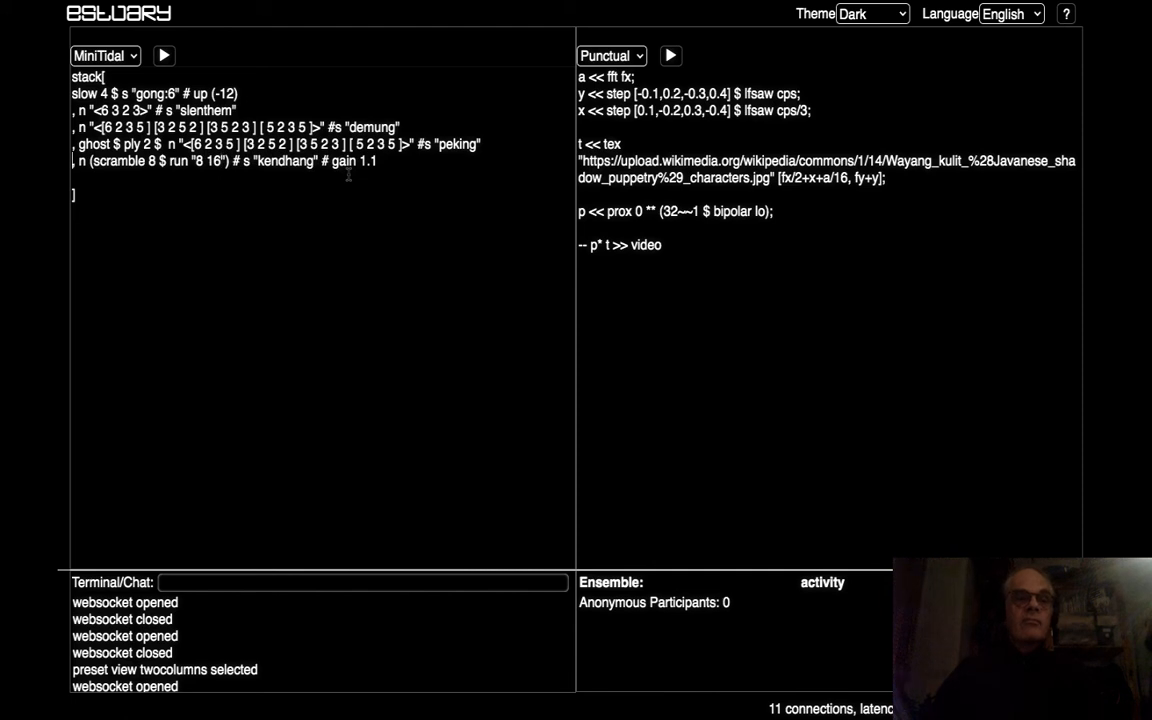
{"action": "type", "text": "loopFirst $"}
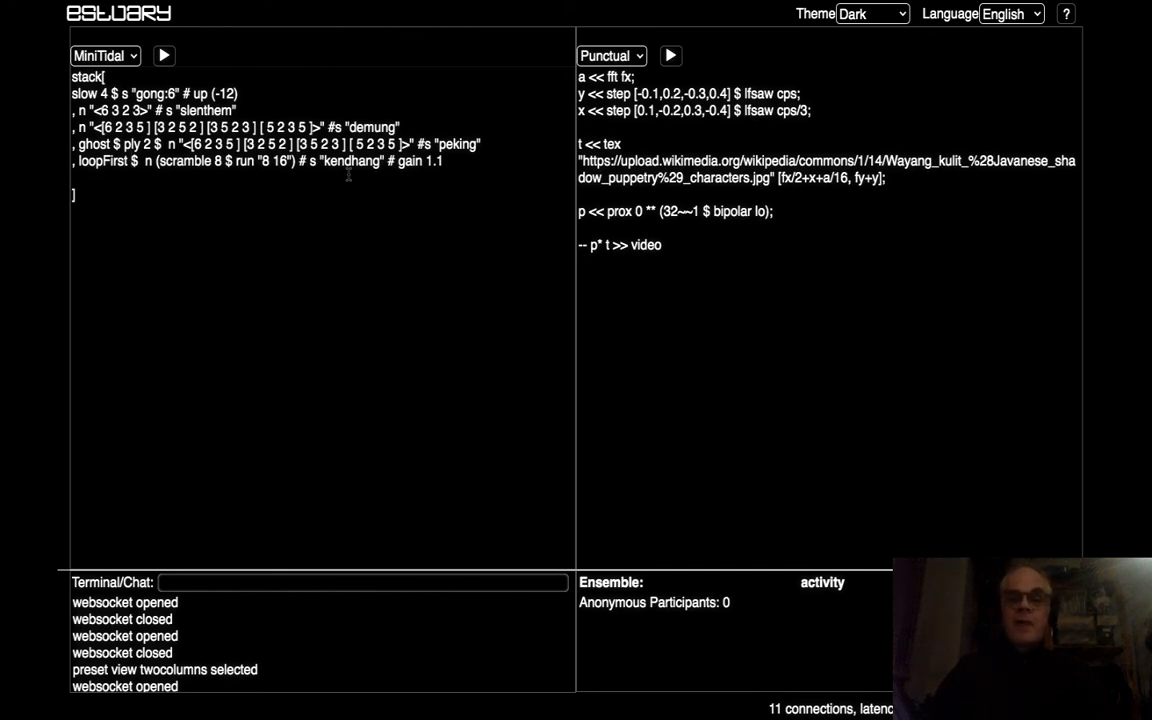
- Uncomment the Punctual line sending the puppet texture to video, then run it
{"action": "left_click", "coordinate": [660, 245]}
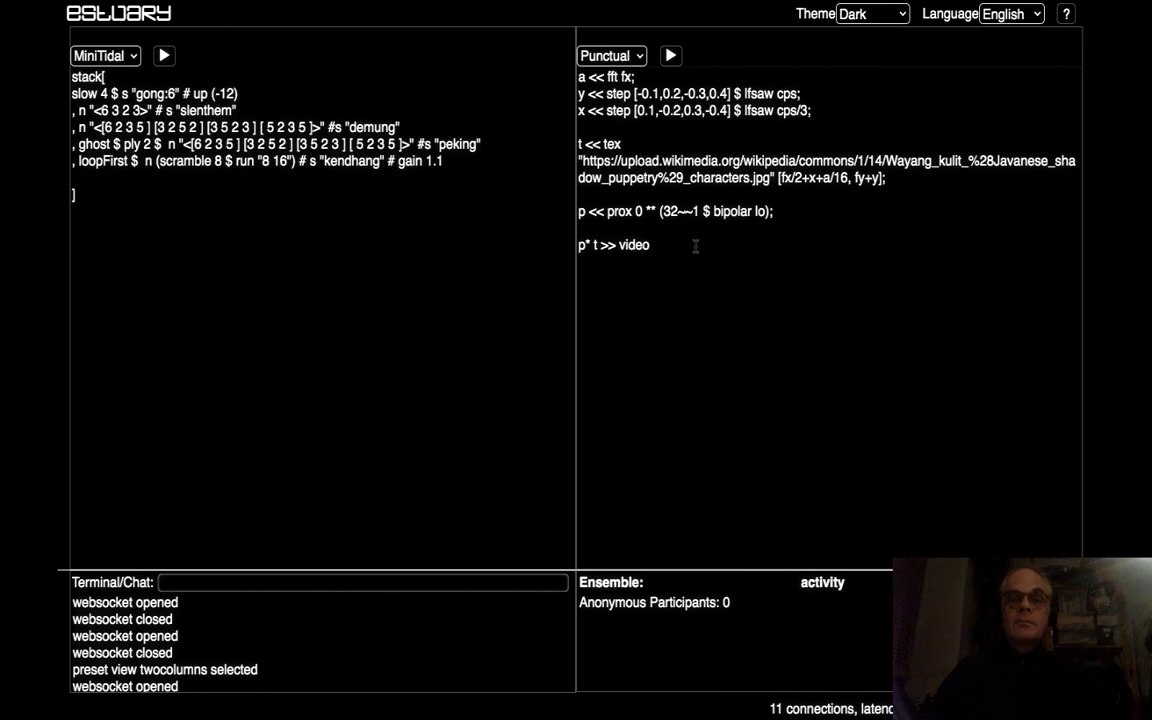
{"action": "left_click", "coordinate": [676, 55]}
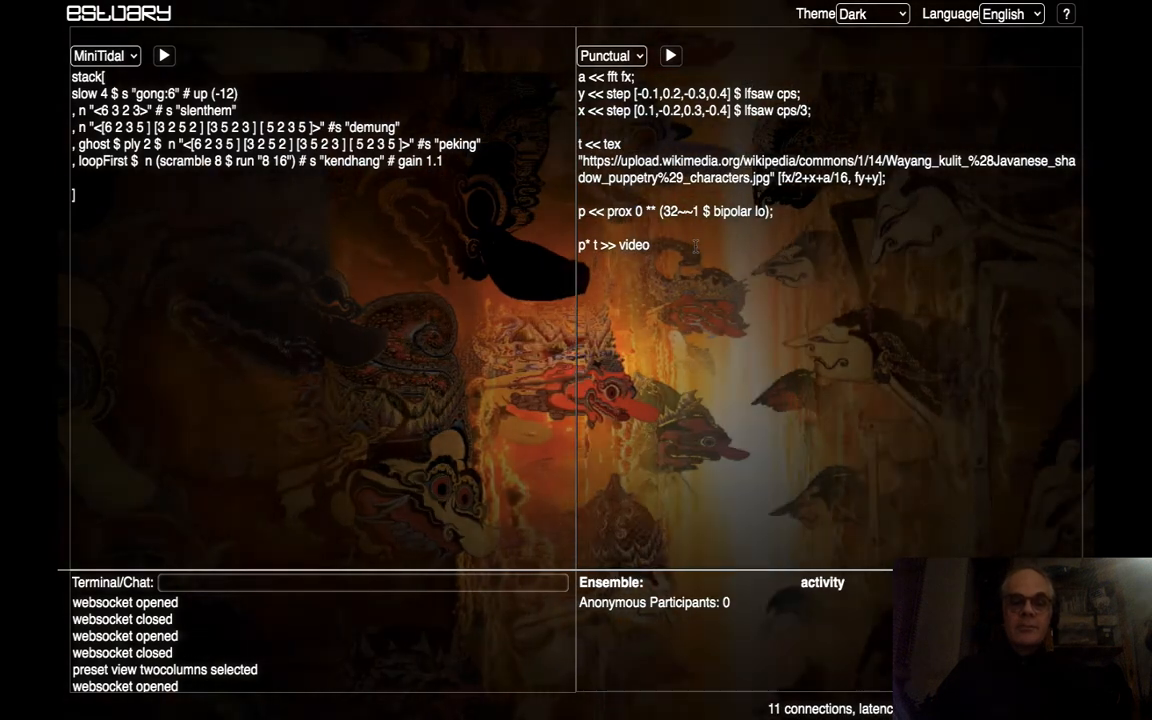